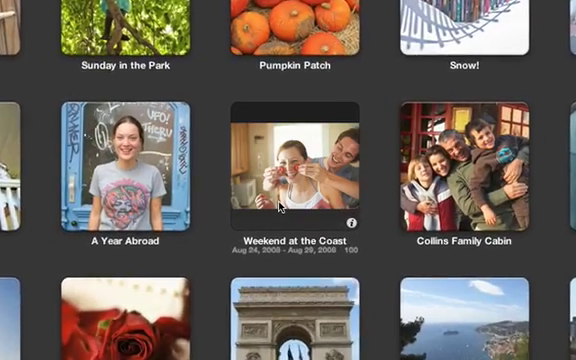
Select the 'Weekend at the Coast' event of 100 photos in the Events library.
left_click(292, 176)
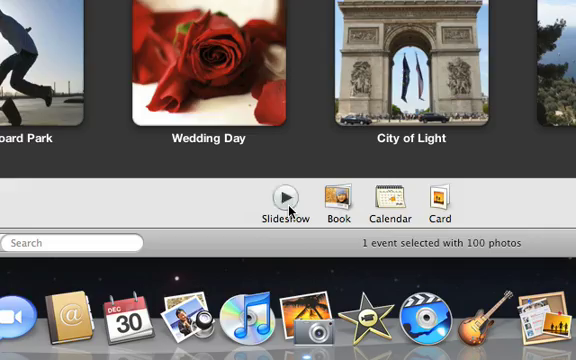
Start an instant slideshow of the event and choose the Scrapbook theme.
left_click(286, 196)
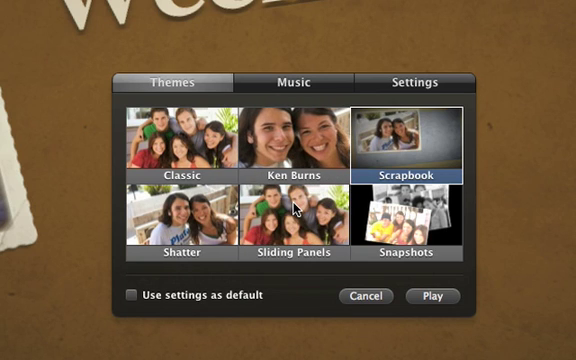
left_click(290, 230)
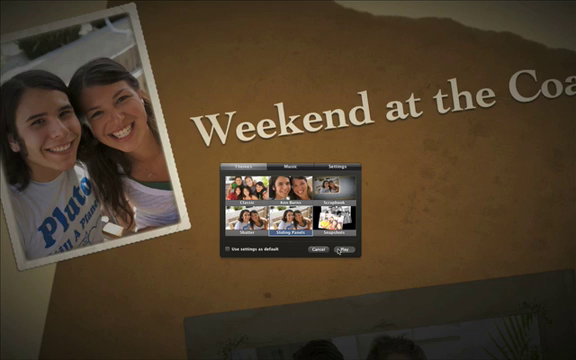
Play the Scrapbook slideshow, then close it to return to the events library.
left_click(348, 252)
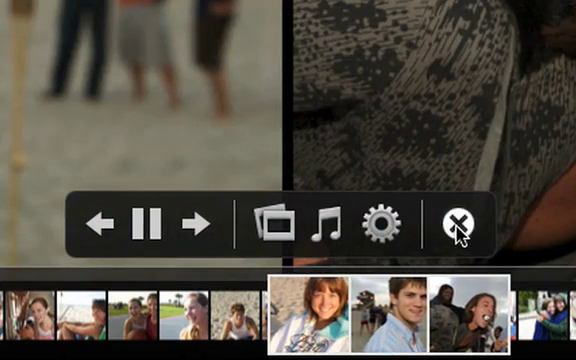
left_click(458, 224)
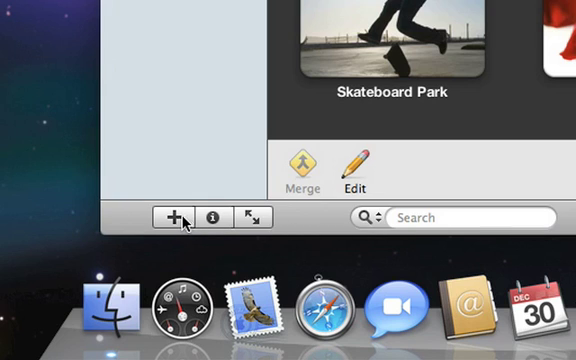
Create a saved slideshow project from the selected photos, naming it via the typed 'San Diego Slidesh'.
left_click(176, 216)
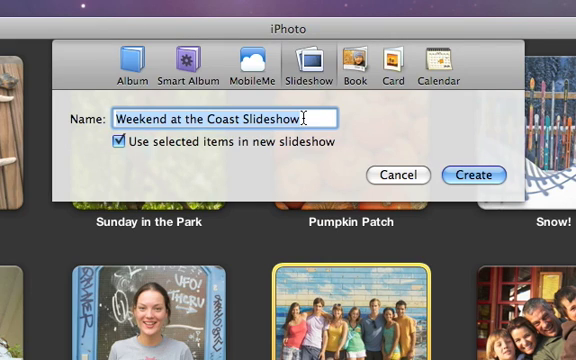
type("San Diego Slideshow")
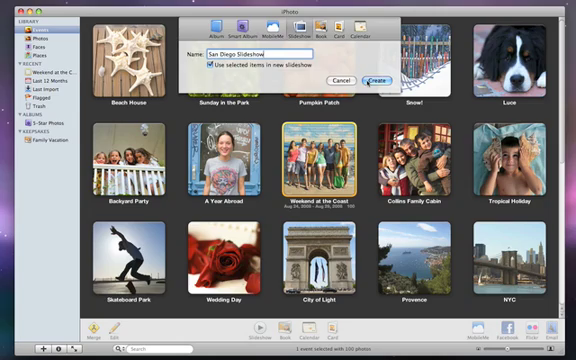
left_click(380, 78)
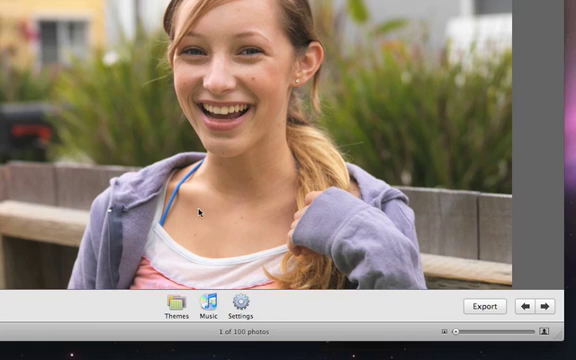
In slideshow settings, set minimum slide time to 3 seconds and enable captions.
left_click(244, 304)
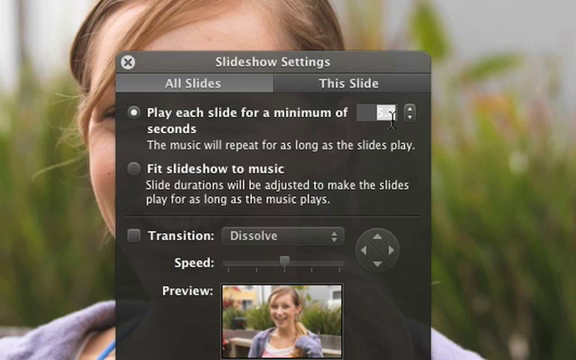
type("3.0")
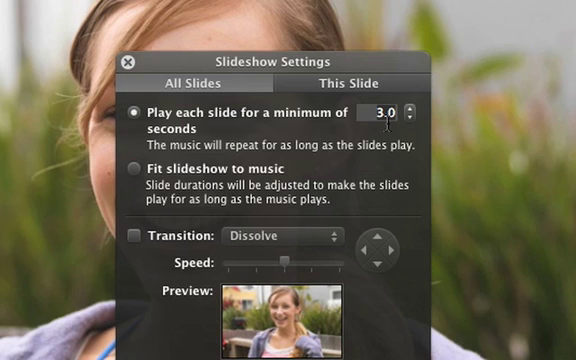
scroll("down", 3)
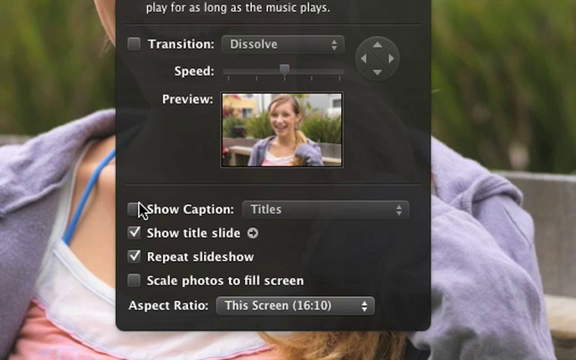
left_click(136, 210)
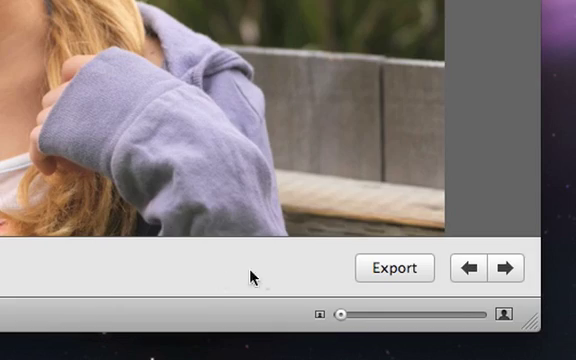
mouse_move(394, 268)
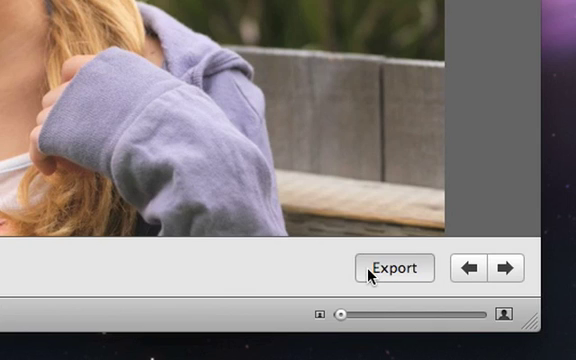
In Export options, tick the Mobile and Medium sizes for sending to iTunes.
left_click(394, 268)
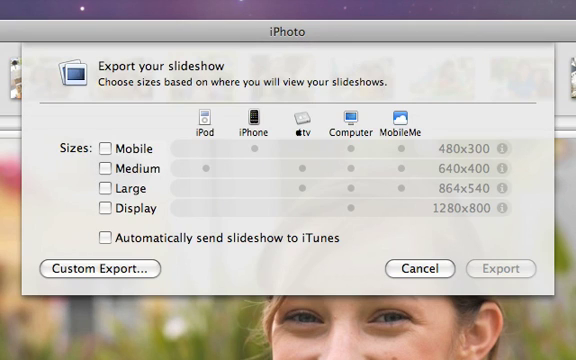
left_click(104, 144)
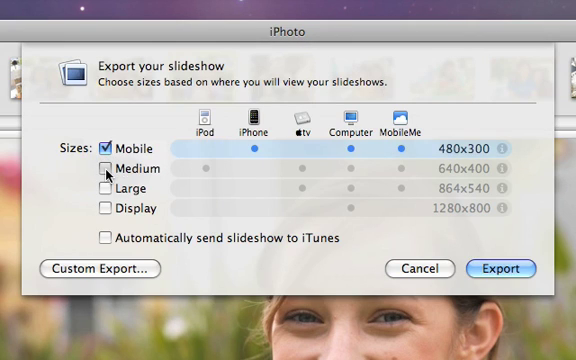
left_click(102, 168)
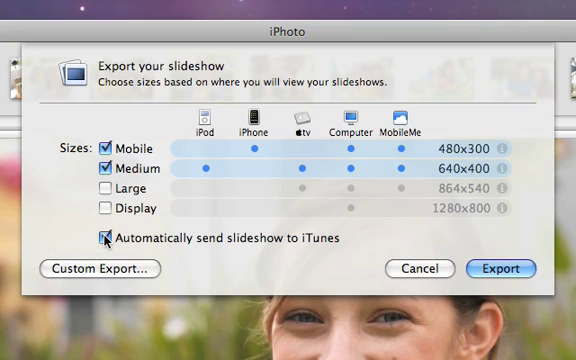